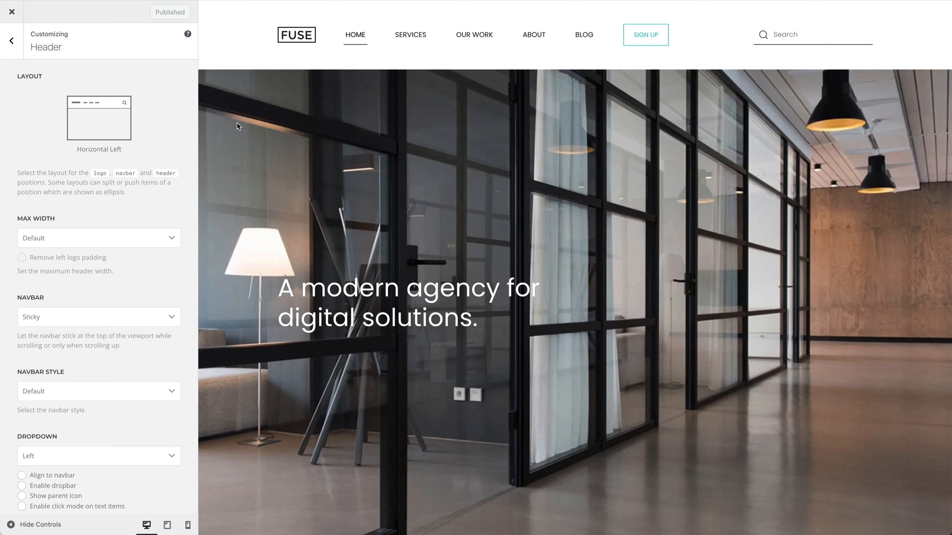
Step: Set the header Max Width to Expand and toggle Remove left logo padding on, then off
click(98, 117)
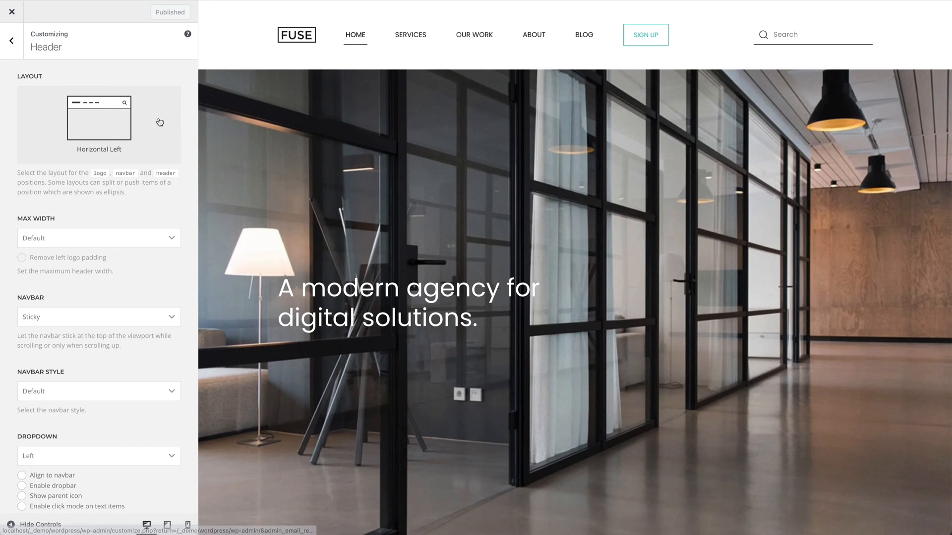
click(98, 118)
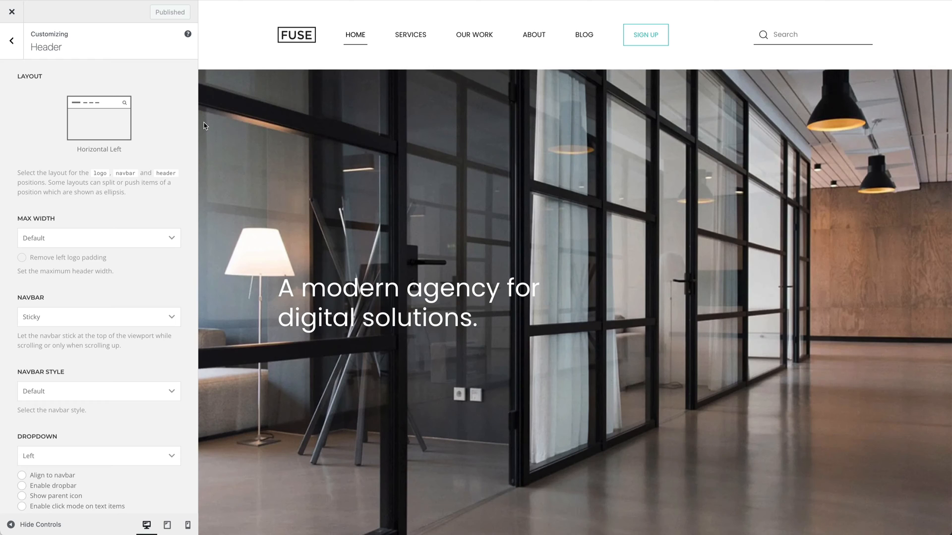
mouse_move(143, 238)
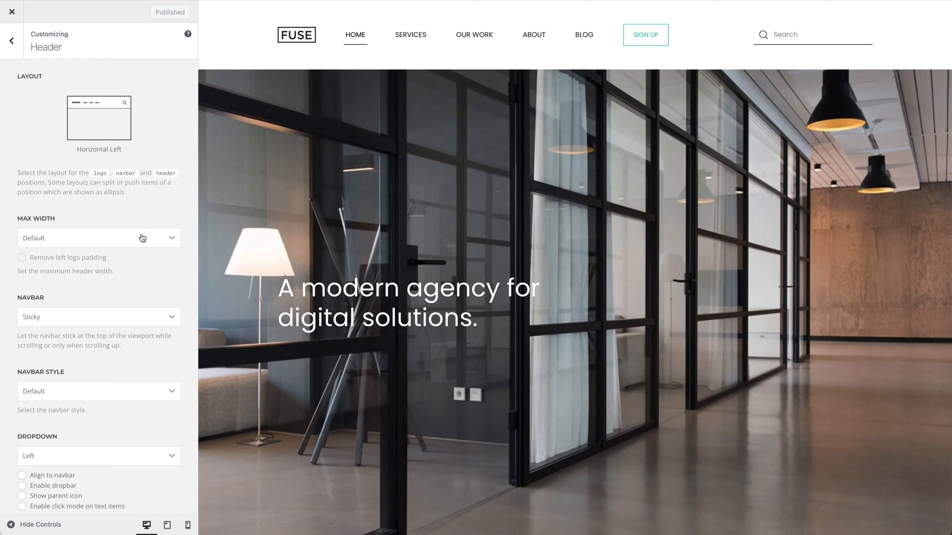
click(97, 237)
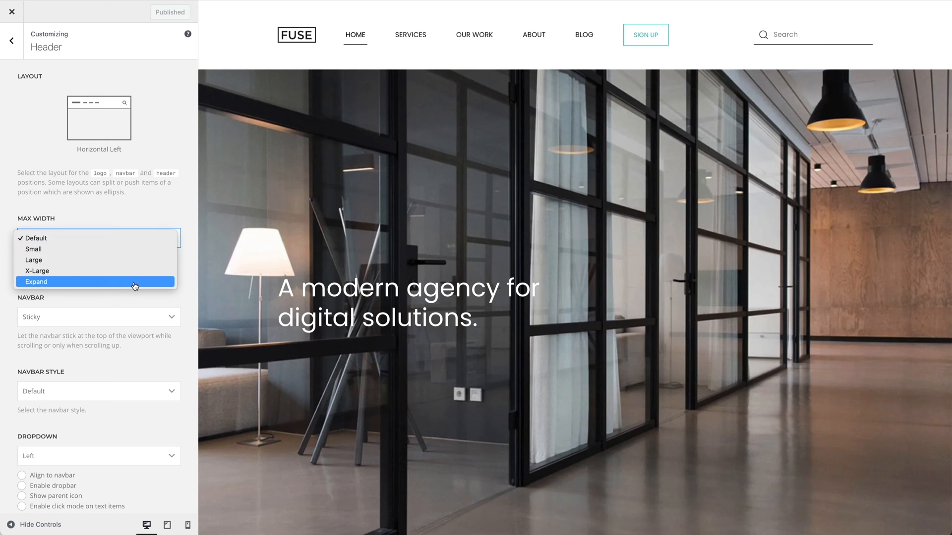
click(36, 281)
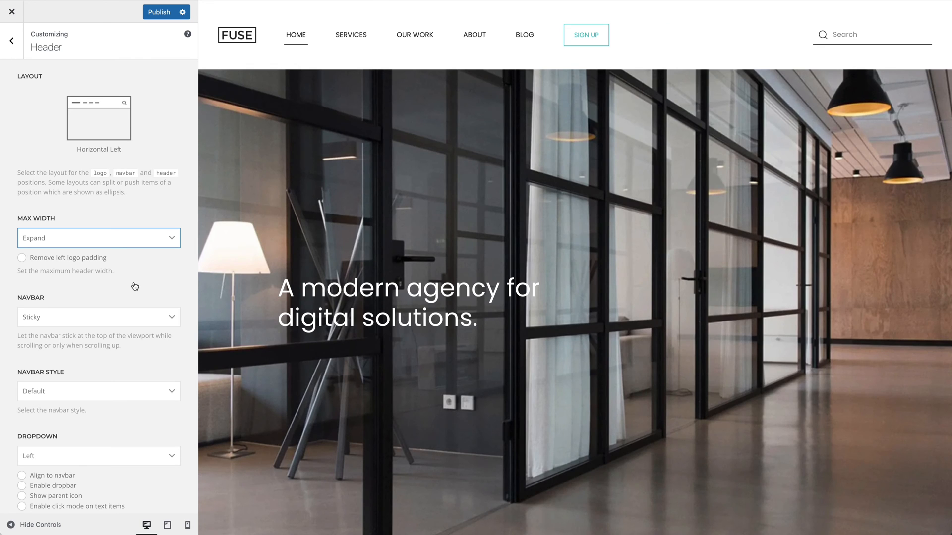
mouse_move(59, 269)
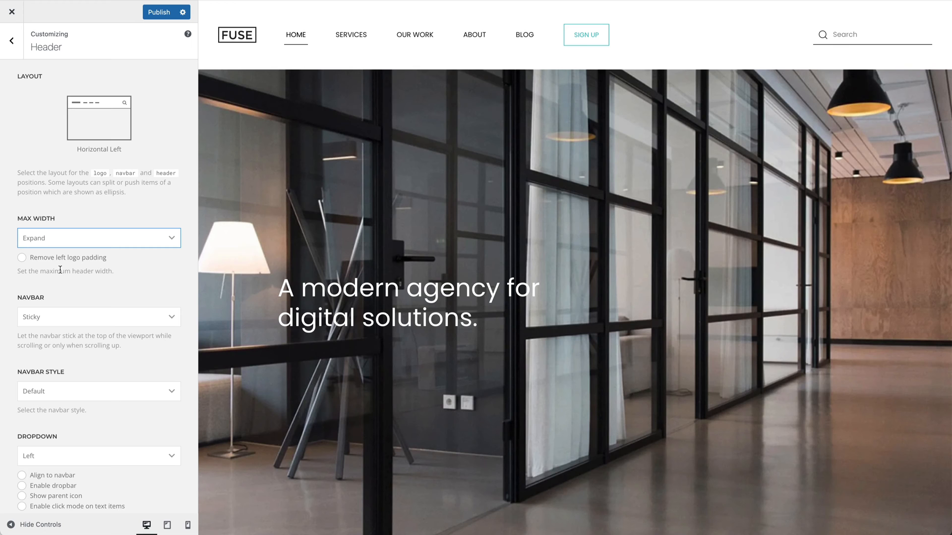
click(22, 258)
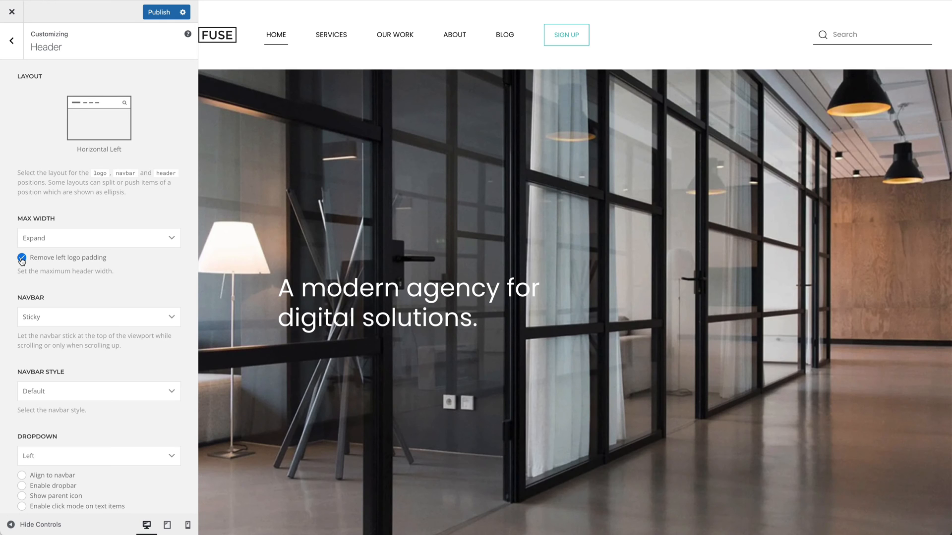
click(22, 258)
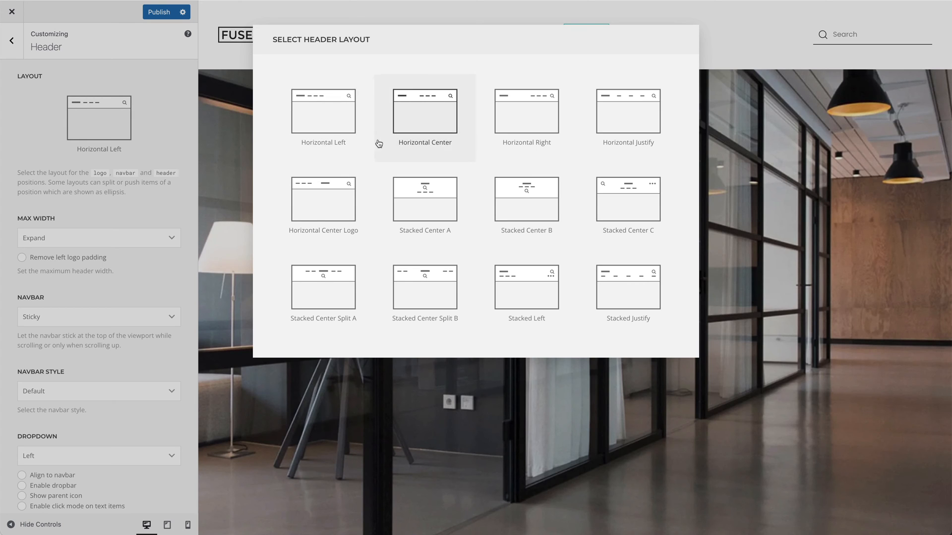
Step: Apply Horizontal Center, Right, Justify, then Center Logo header layouts, reopening the layout chooser
click(424, 111)
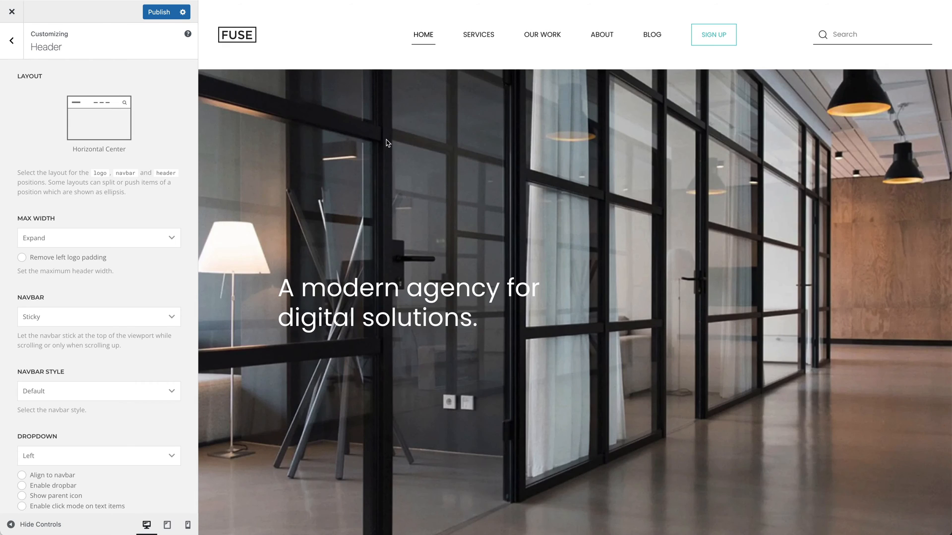
mouse_move(159, 141)
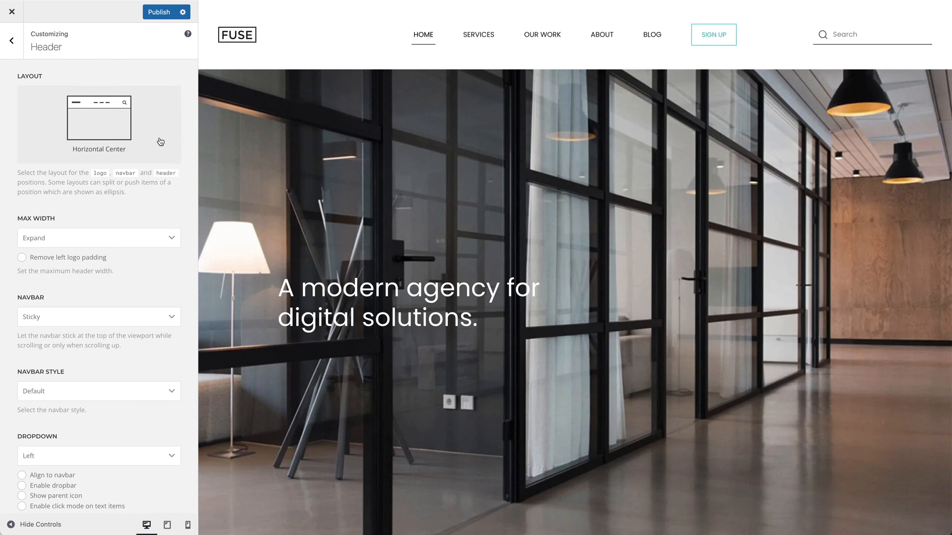
click(98, 117)
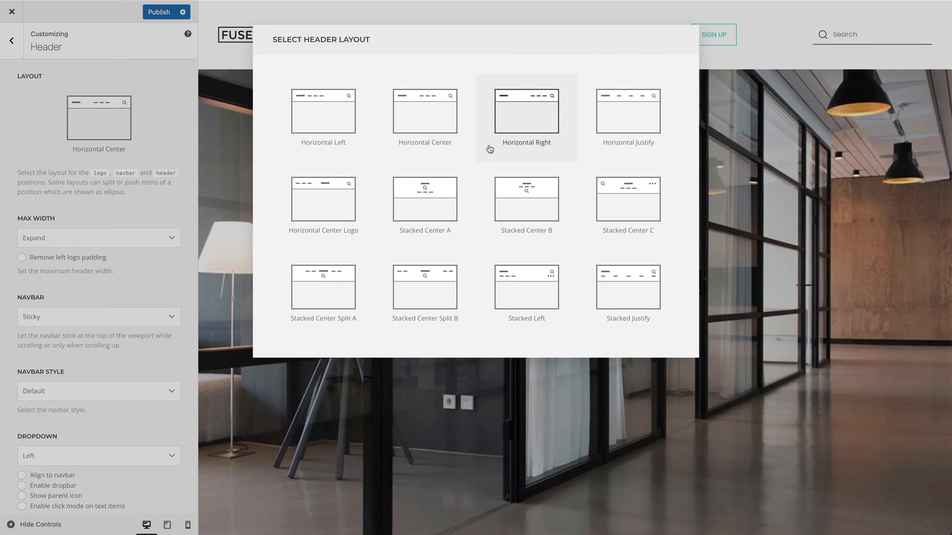
click(526, 111)
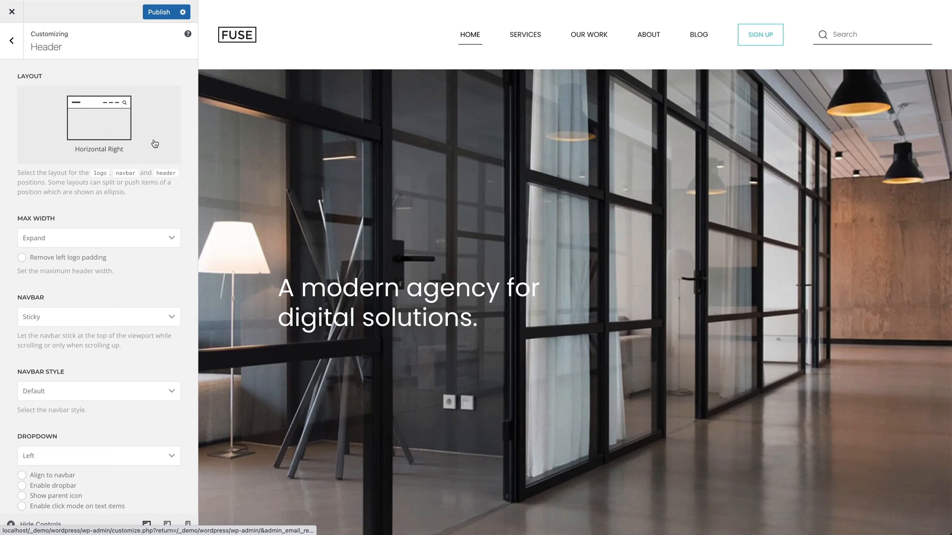
click(98, 119)
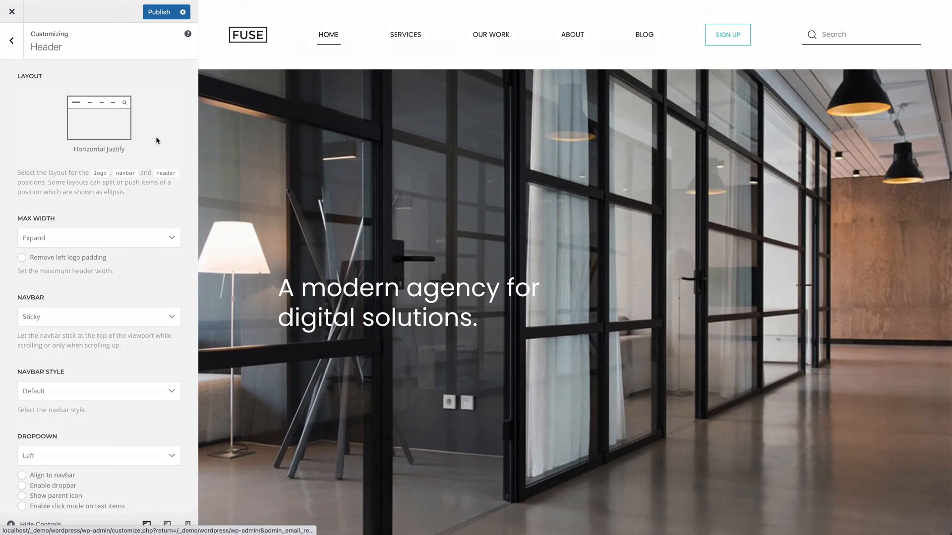
click(98, 117)
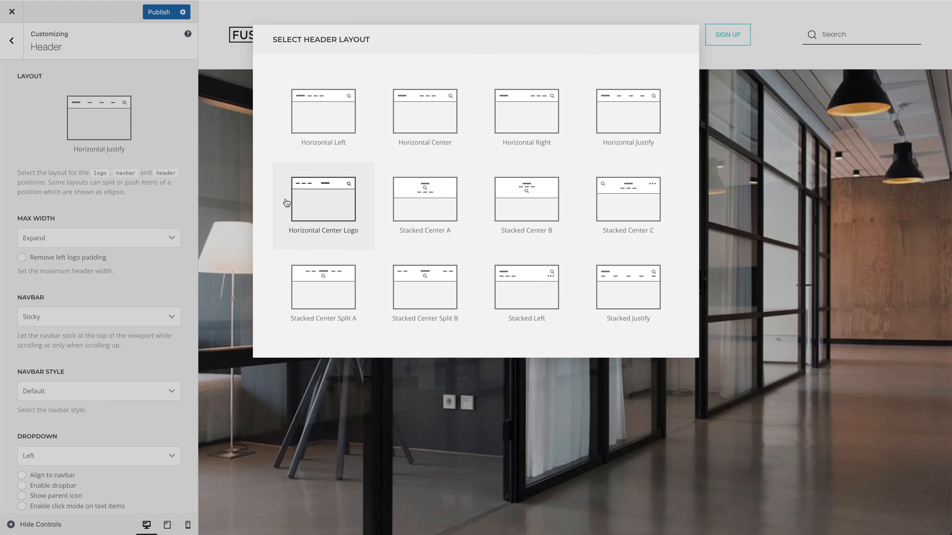
click(322, 198)
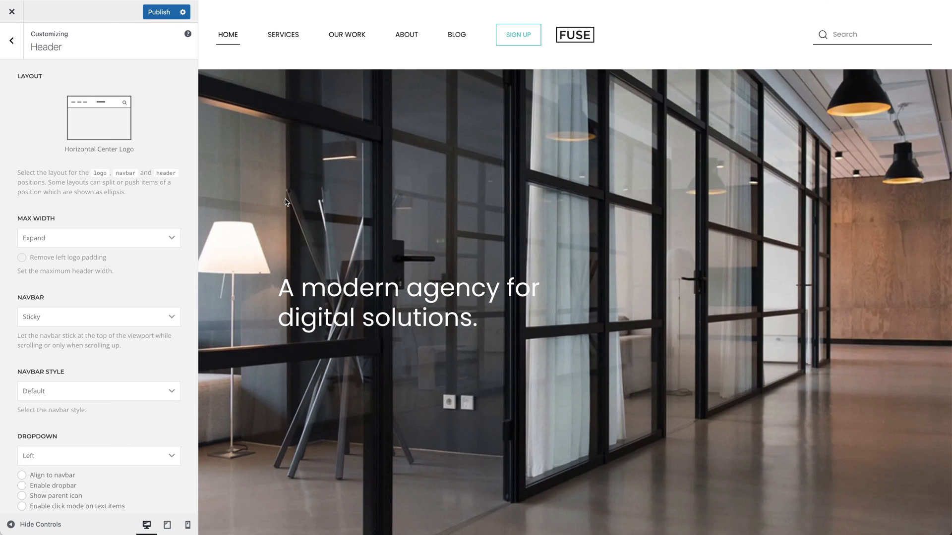
mouse_move(160, 155)
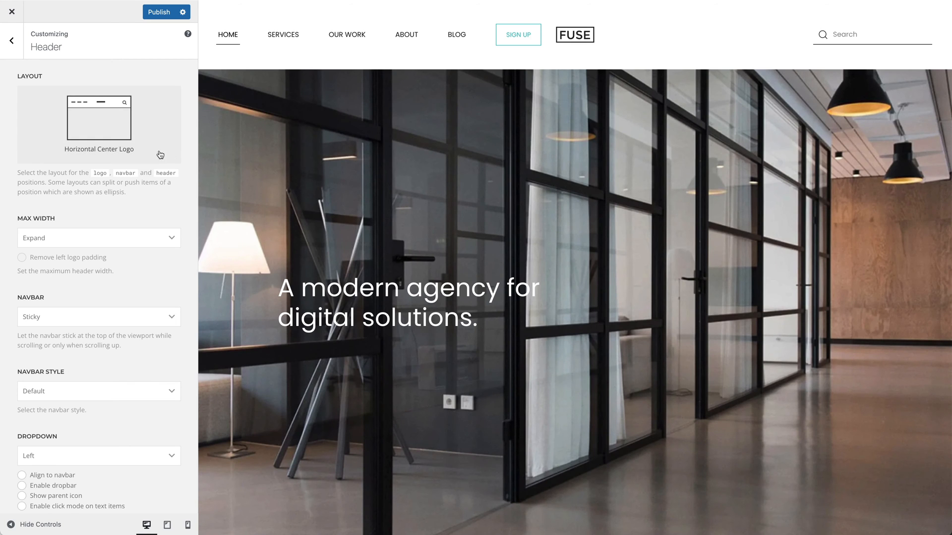
click(98, 118)
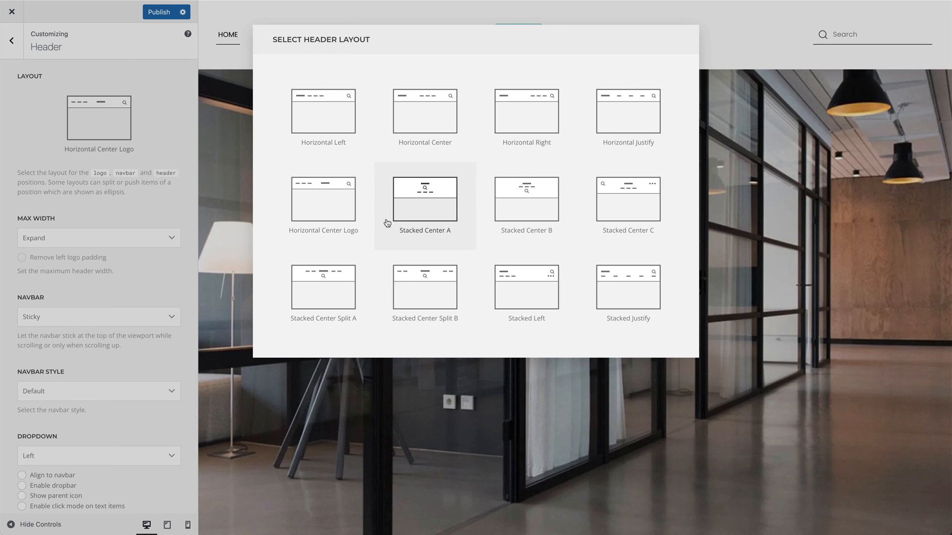
Step: Try Stacked Center A and B, then apply Stacked Center C and open its split-items options
click(424, 198)
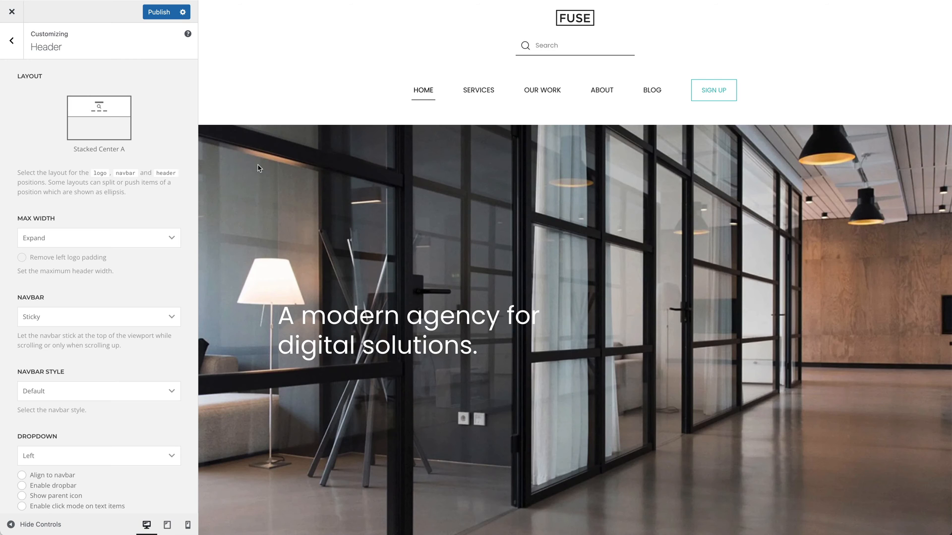
click(98, 118)
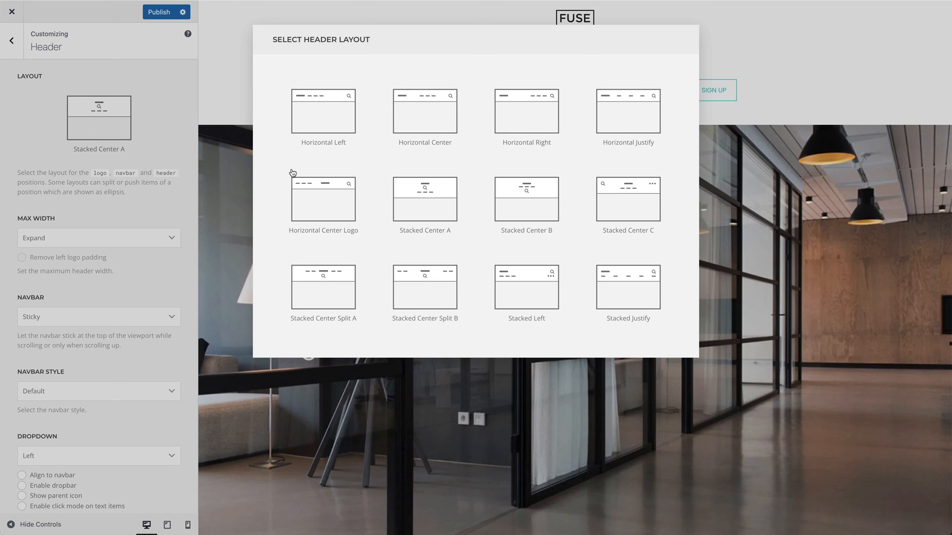
click(526, 200)
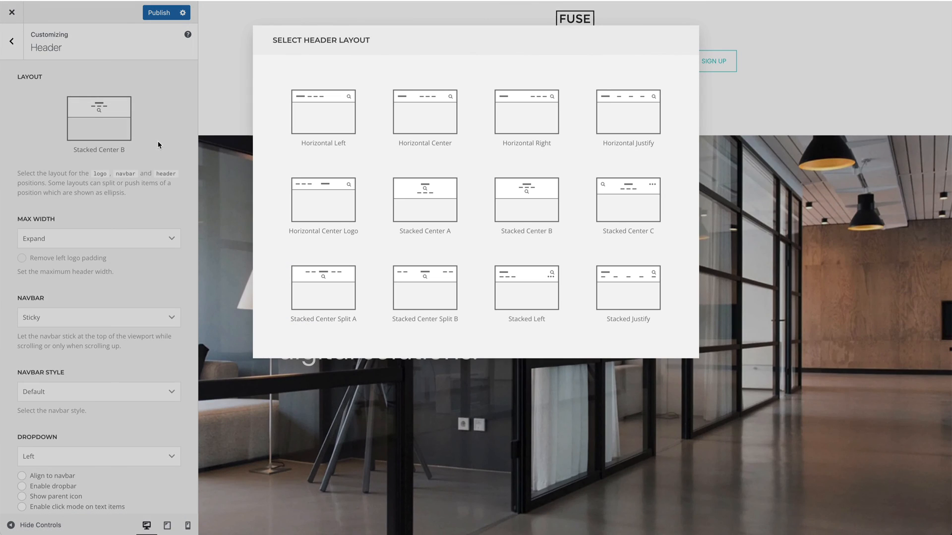
mouse_move(627, 200)
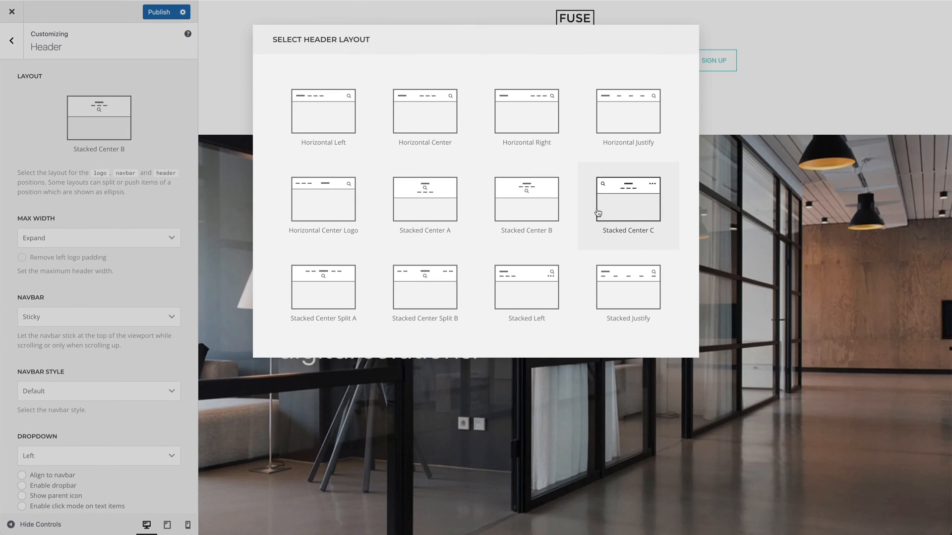
click(627, 203)
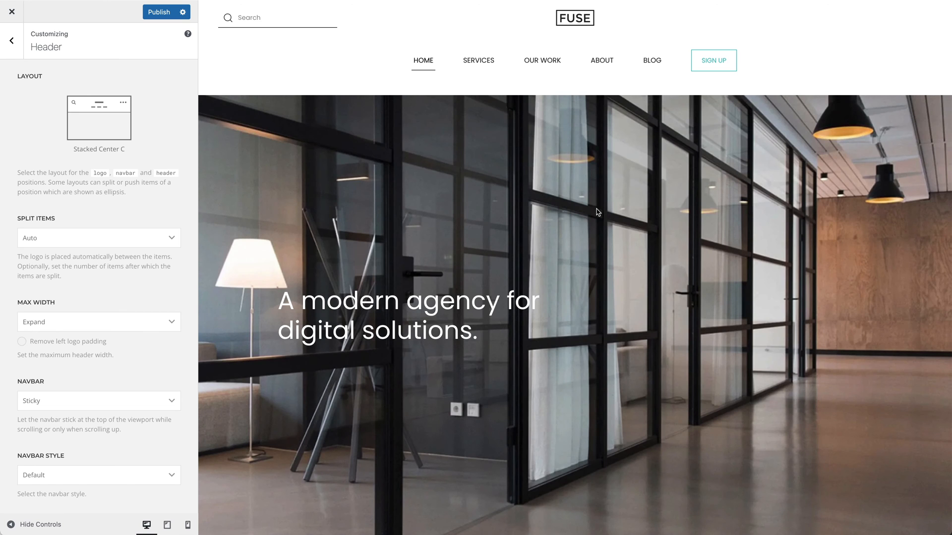
mouse_move(547, 213)
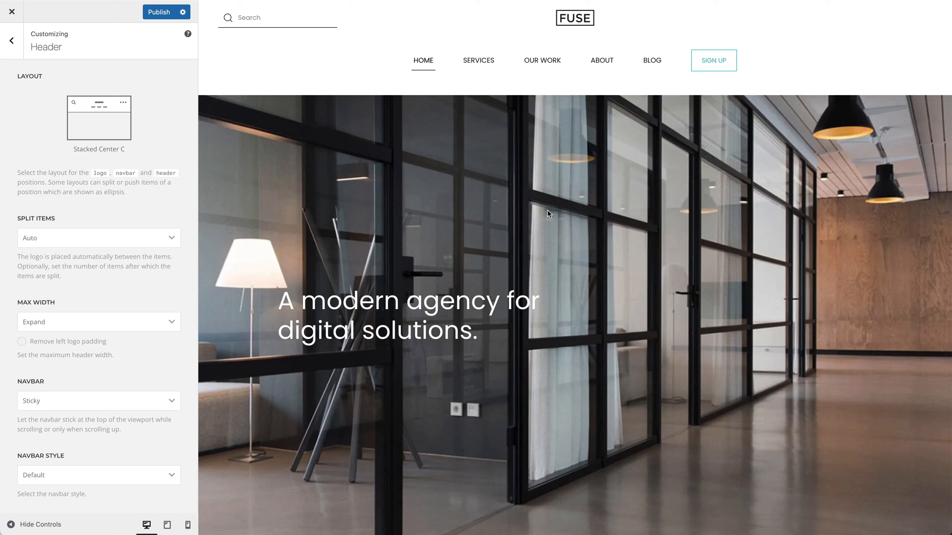
click(98, 238)
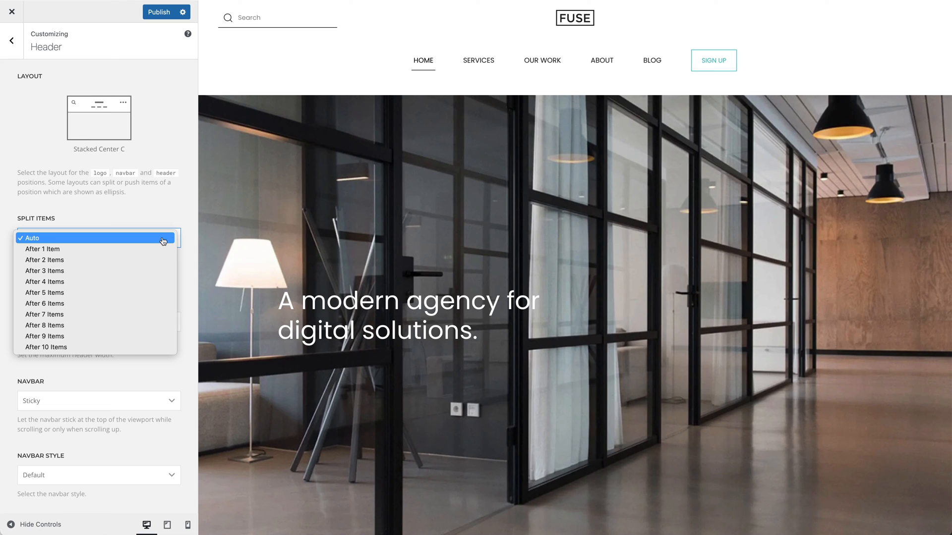
Step: Apply Stacked Center Split A and set Split Items to After 2 Items
click(31, 237)
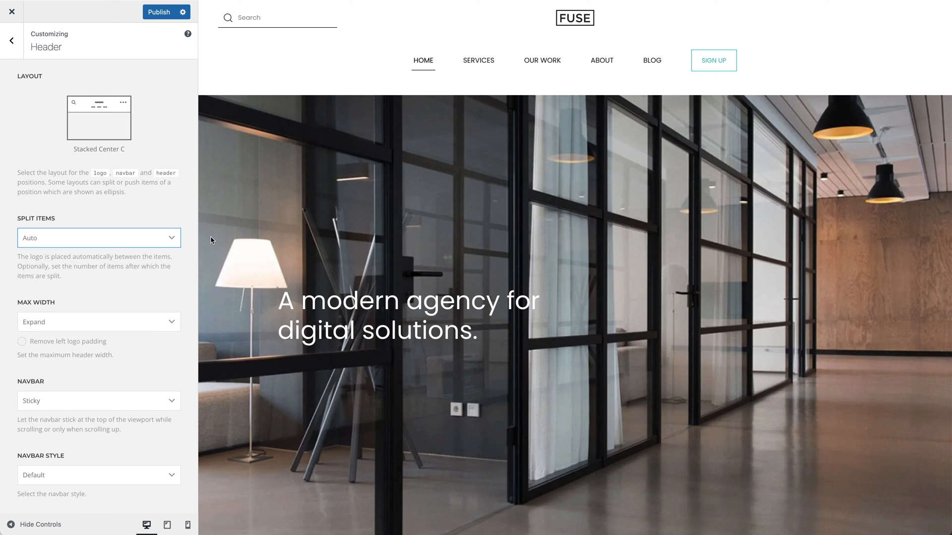
click(99, 118)
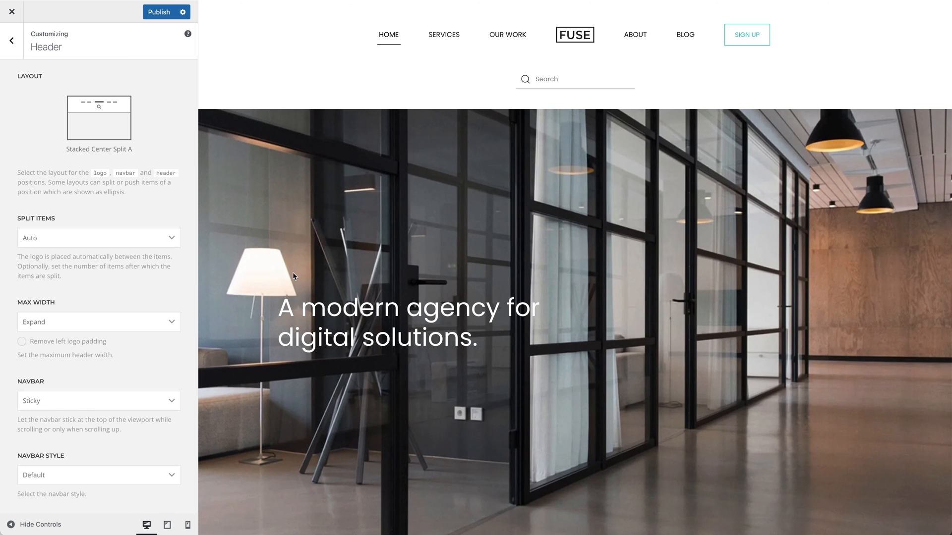
mouse_move(175, 243)
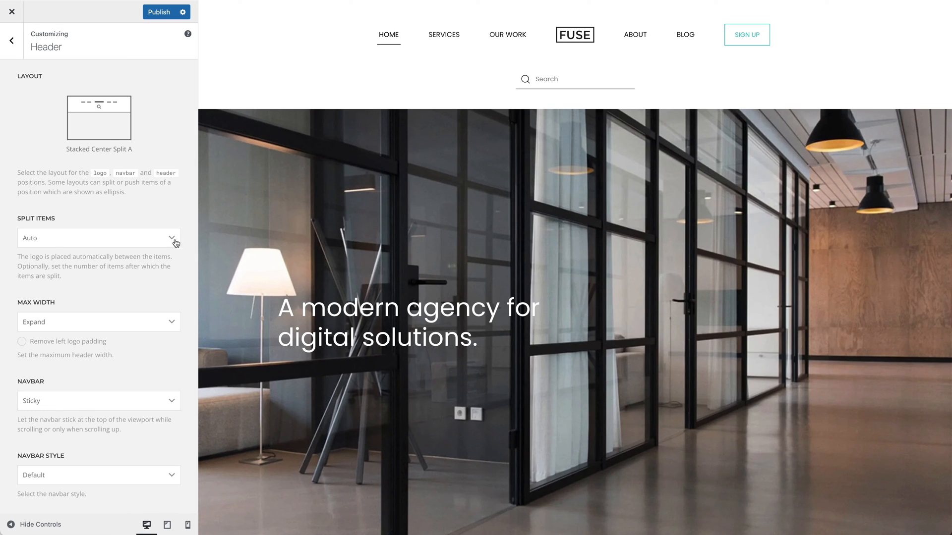
click(98, 237)
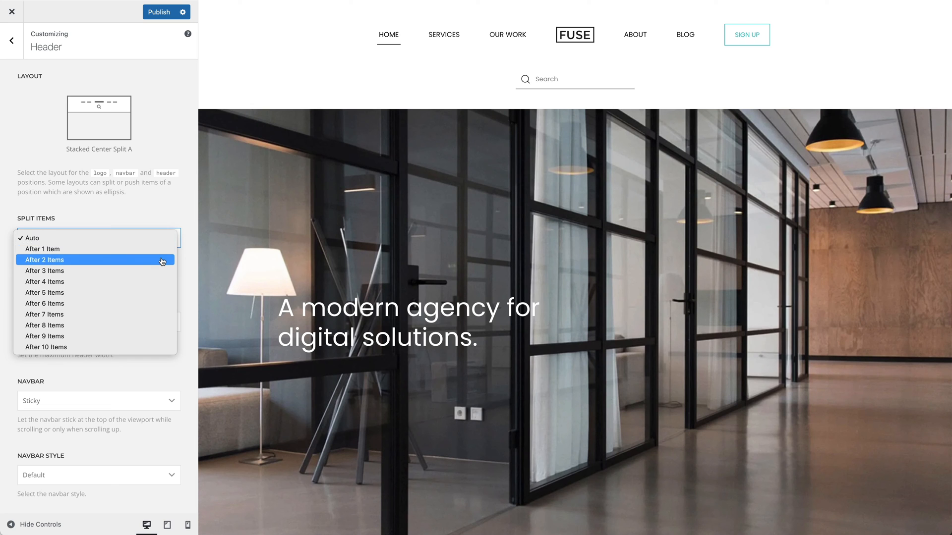
click(44, 260)
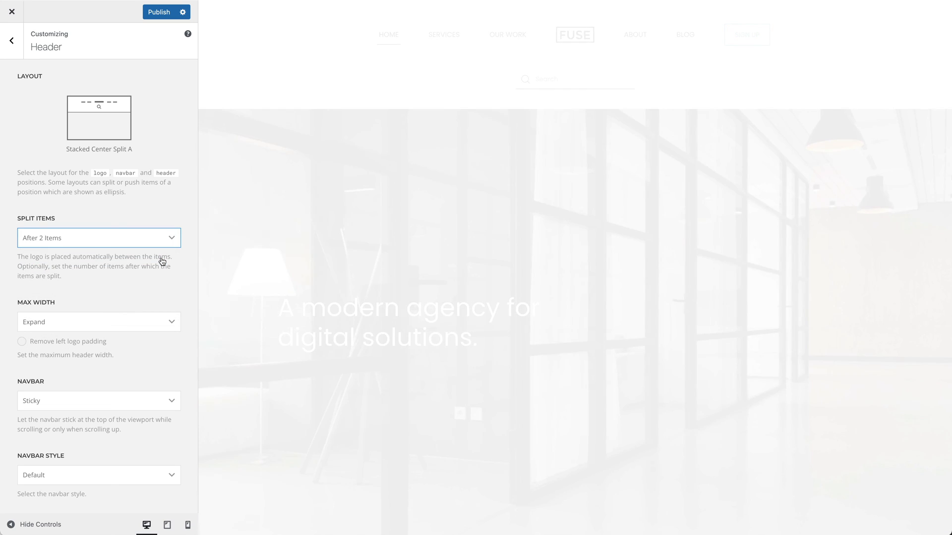
Step: Reset Split Items to Auto and switch to Stacked Center Split B
click(98, 237)
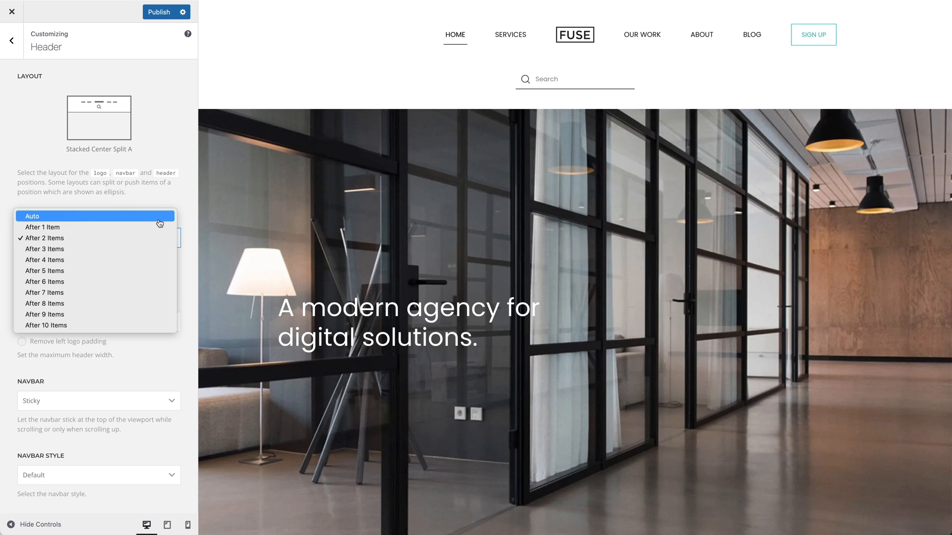
click(32, 217)
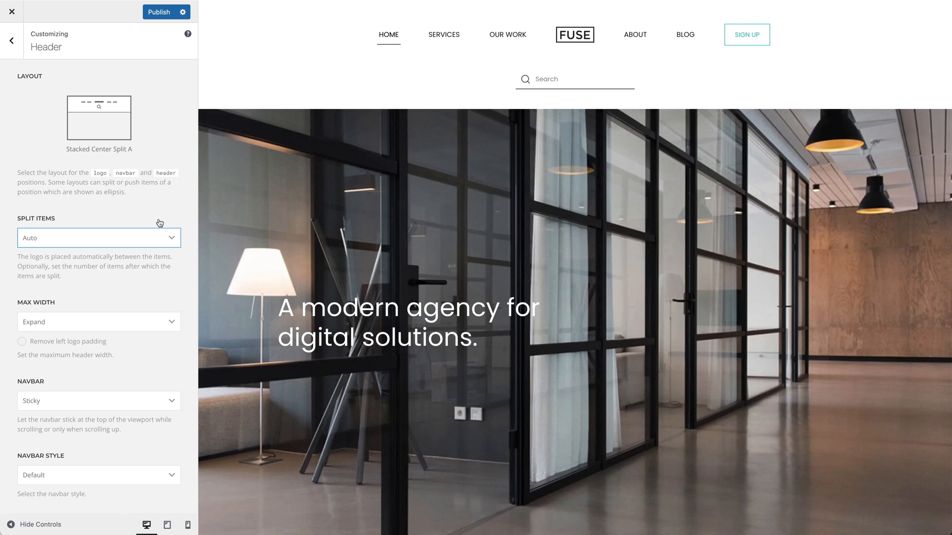
click(98, 119)
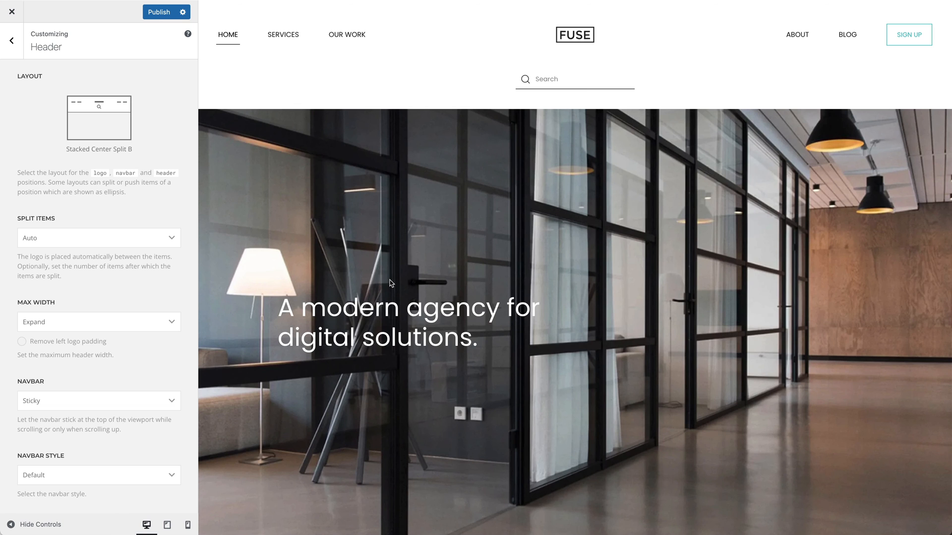
Step: Apply Stacked Left with Push Items After 1 Item, then switch to Stacked Justify
click(98, 118)
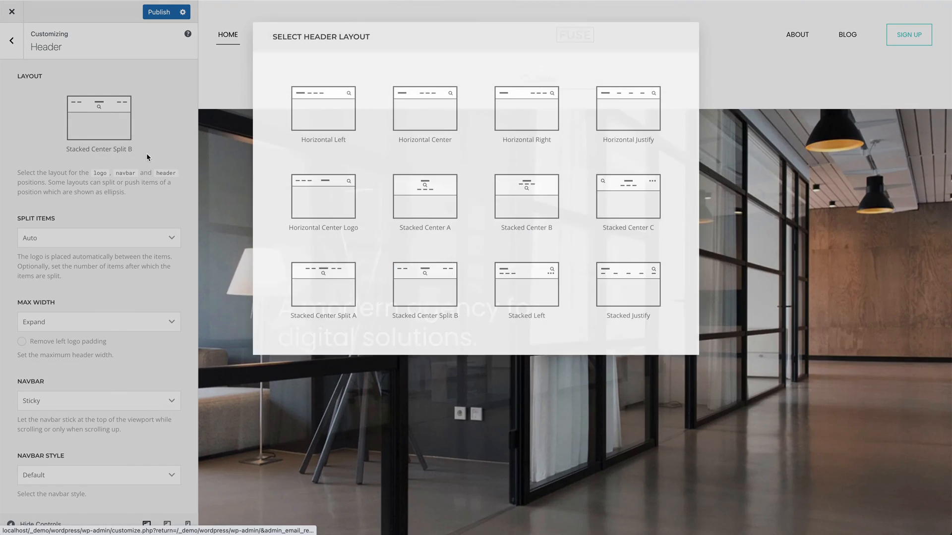
click(526, 283)
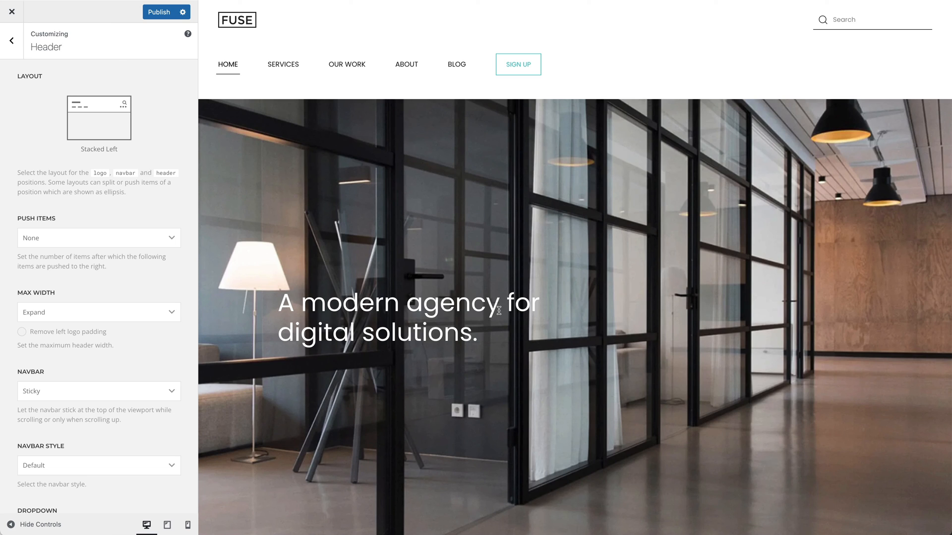
click(98, 238)
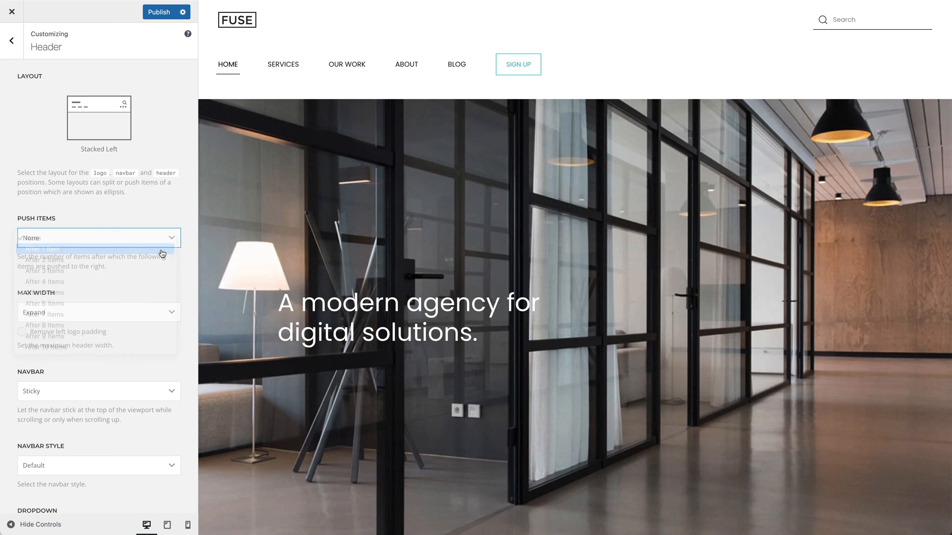
click(43, 249)
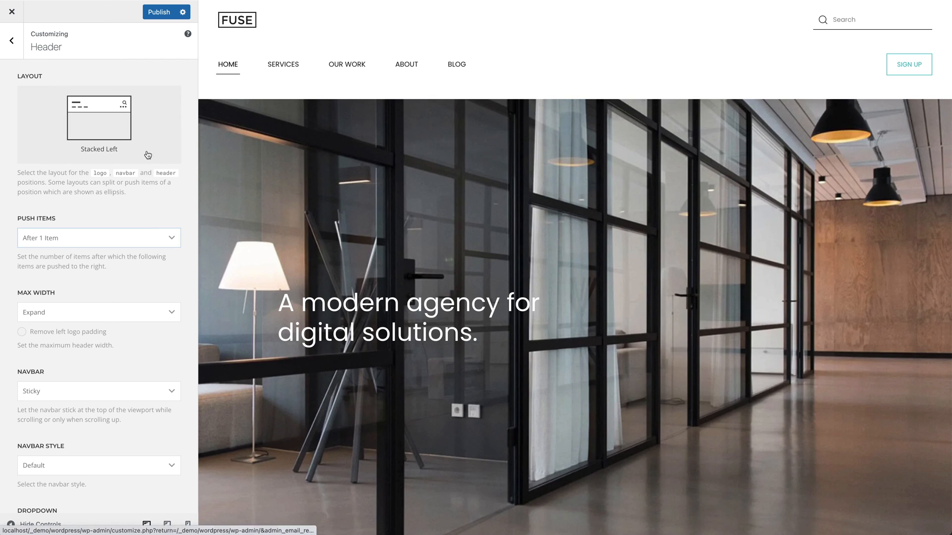
click(98, 118)
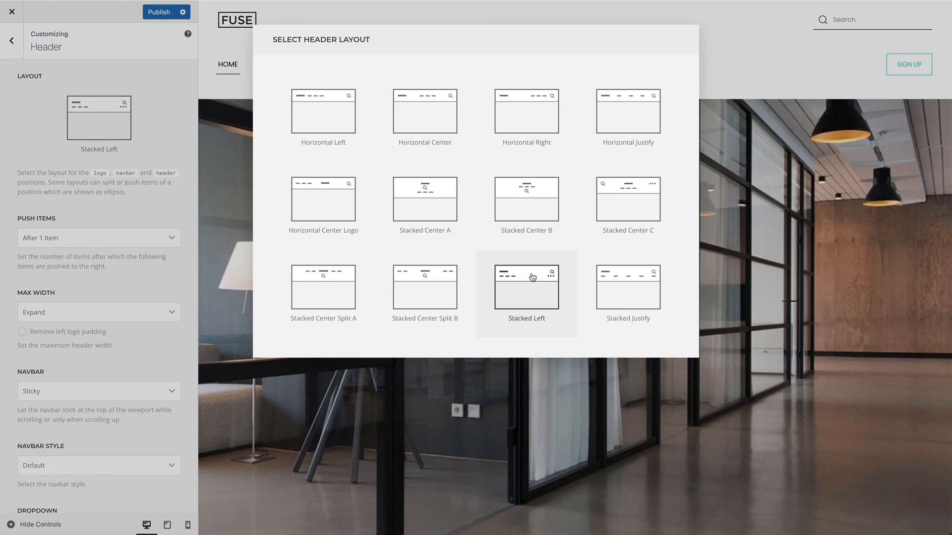
click(628, 289)
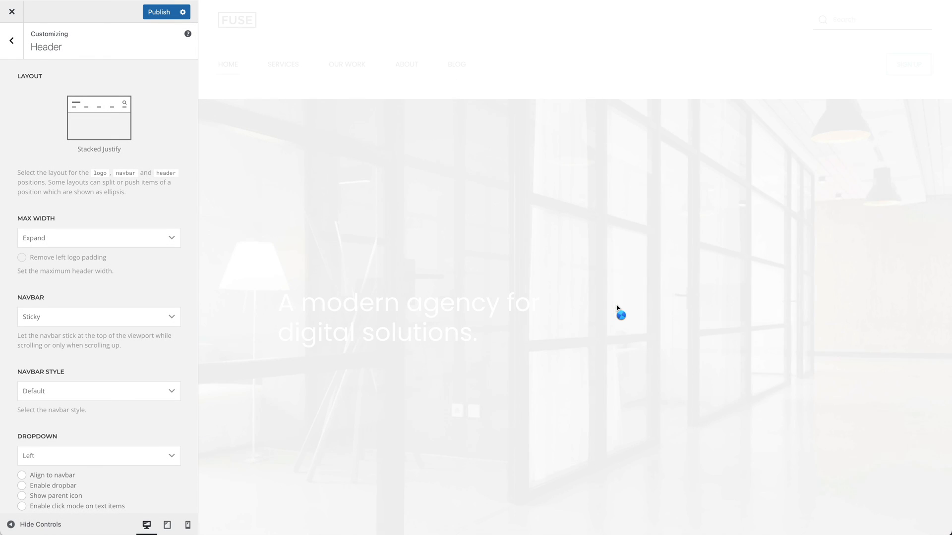